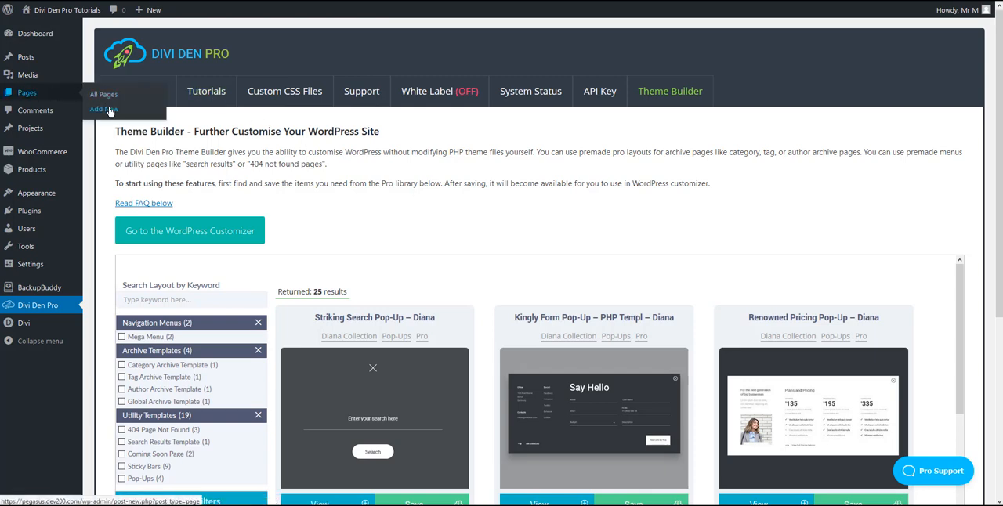
Add a new WordPress page and launch the Divi builder on the front end.
{"action": "left_click", "coordinate": [103, 109]}
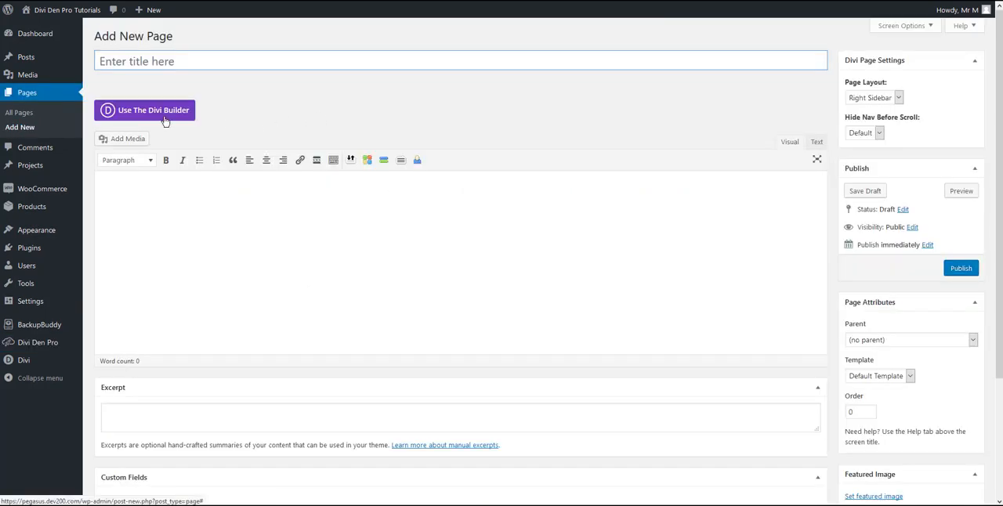
{"action": "left_click", "coordinate": [144, 110]}
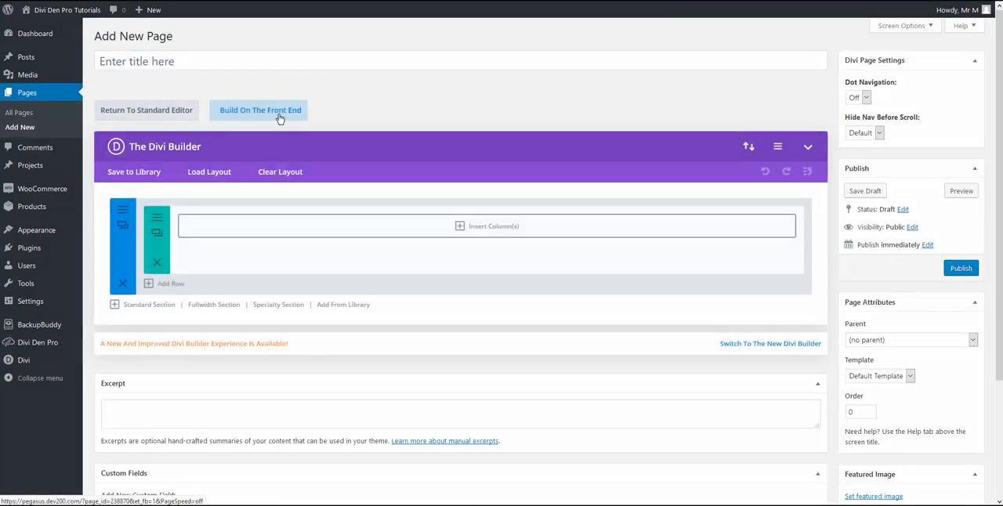
{"action": "left_click", "coordinate": [260, 110]}
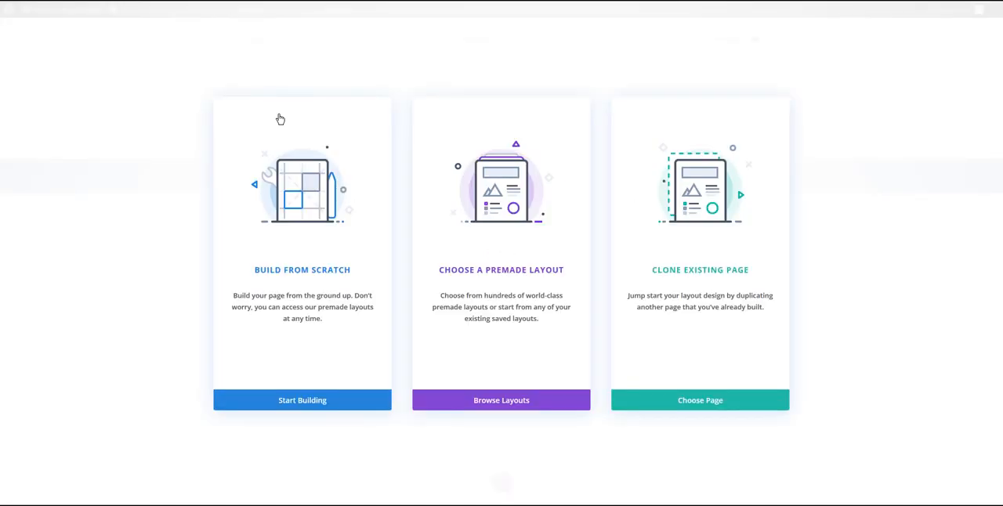
{"action": "mouse_move", "coordinate": [307, 200]}
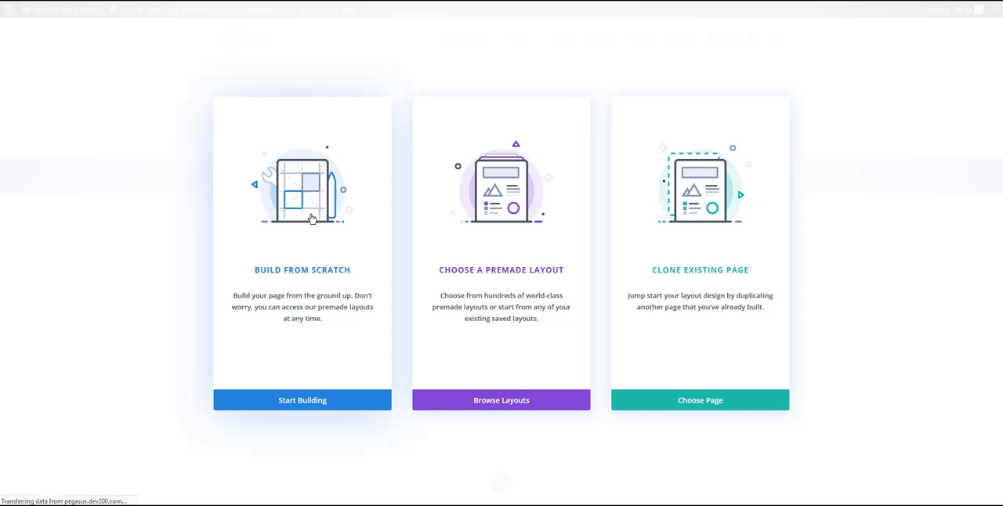
Start from scratch with a wide-plus-narrow two-column row and a default Text module on the left.
{"action": "left_click", "coordinate": [301, 401]}
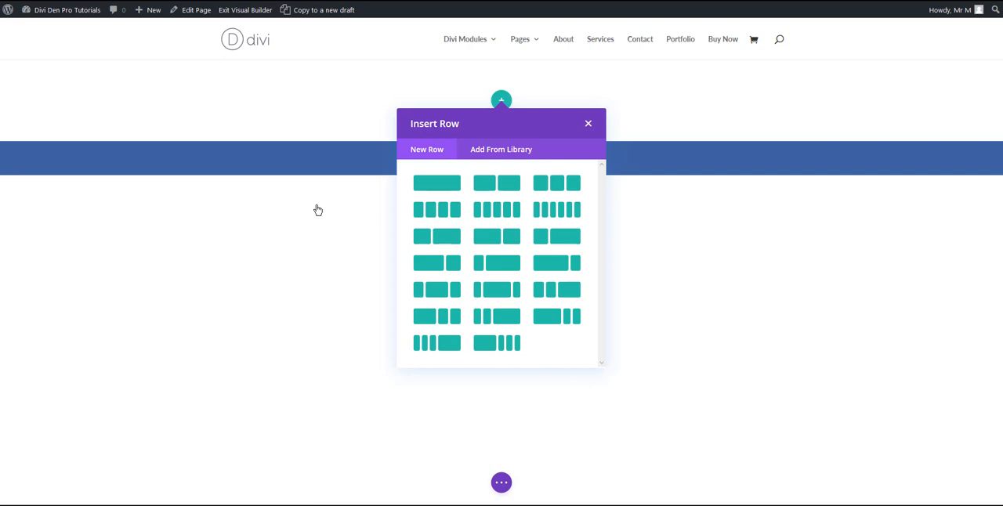
{"action": "mouse_move", "coordinate": [521, 248]}
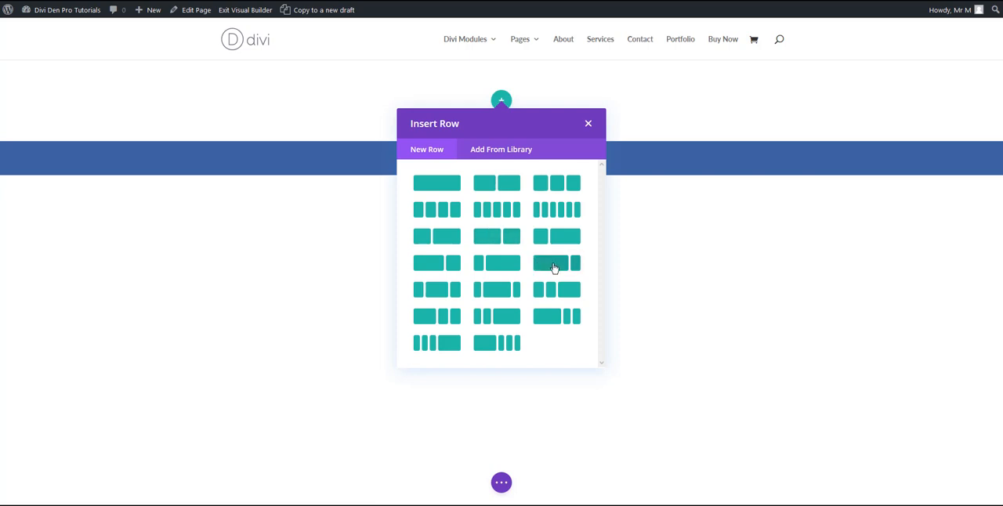
{"action": "left_click", "coordinate": [556, 263]}
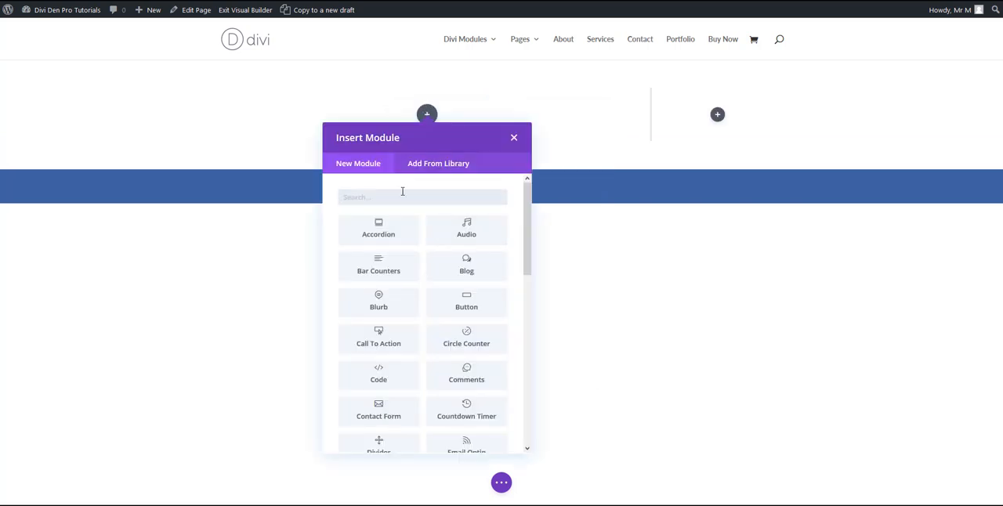
{"action": "type", "text": "text"}
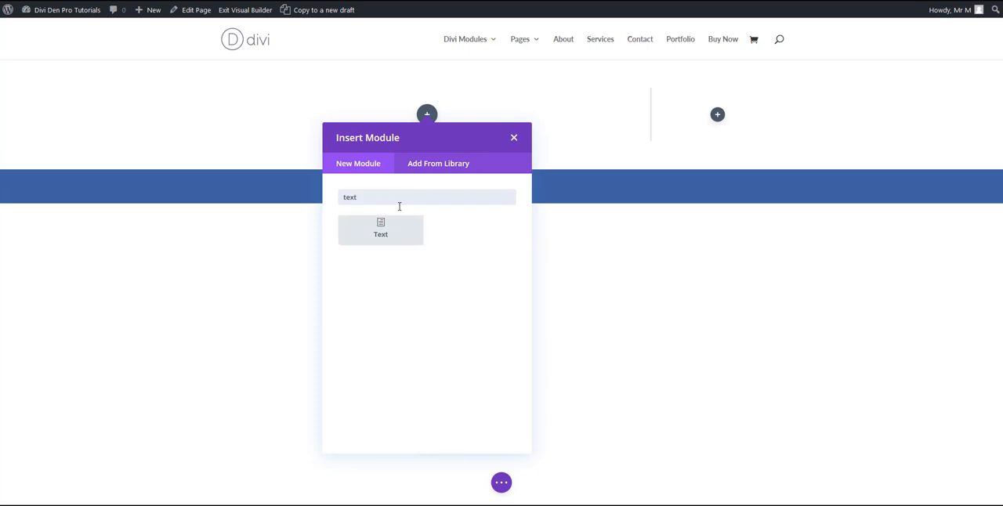
{"action": "left_click", "coordinate": [379, 229]}
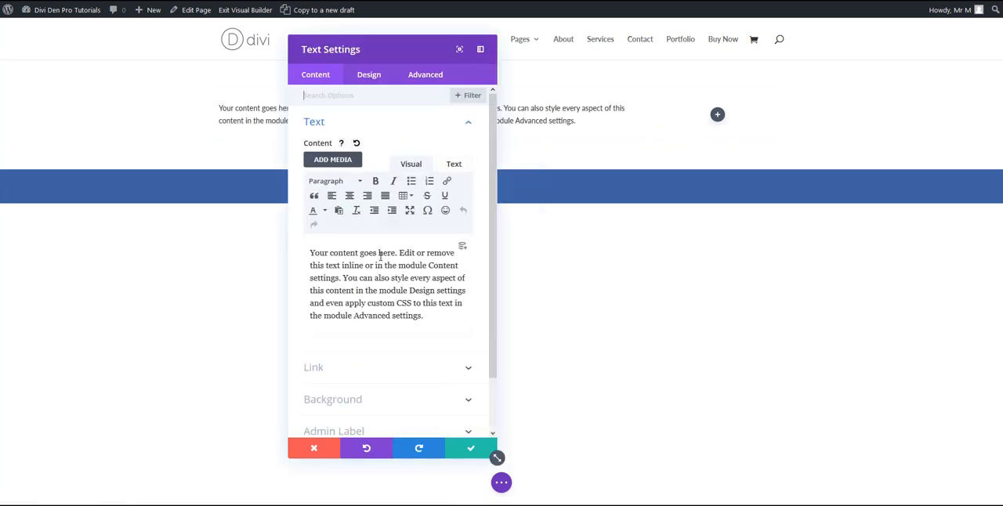
{"action": "left_click", "coordinate": [470, 448]}
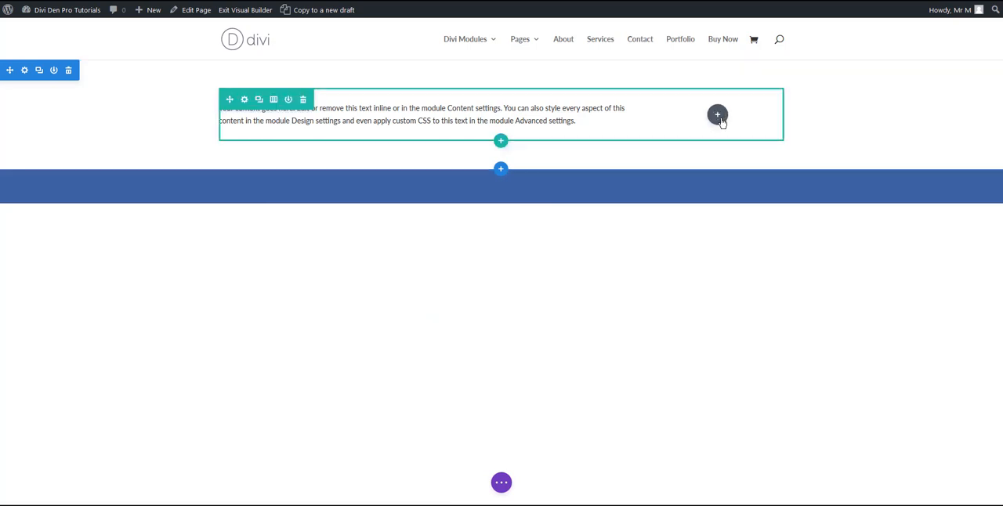
Add a Button module to the right column and give it the CSS class 'close_'.
{"action": "left_click", "coordinate": [718, 115]}
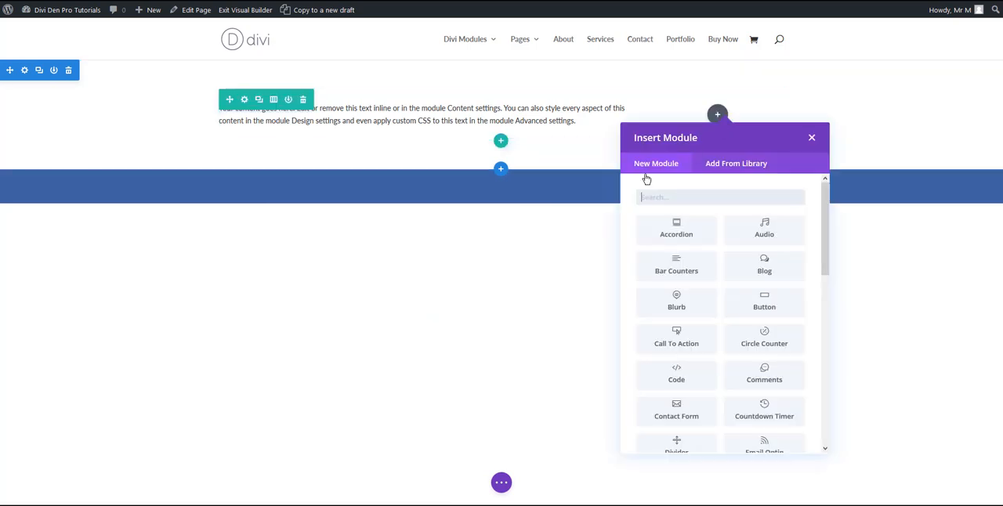
{"action": "left_click", "coordinate": [812, 138]}
{"action": "type", "text": "x"}
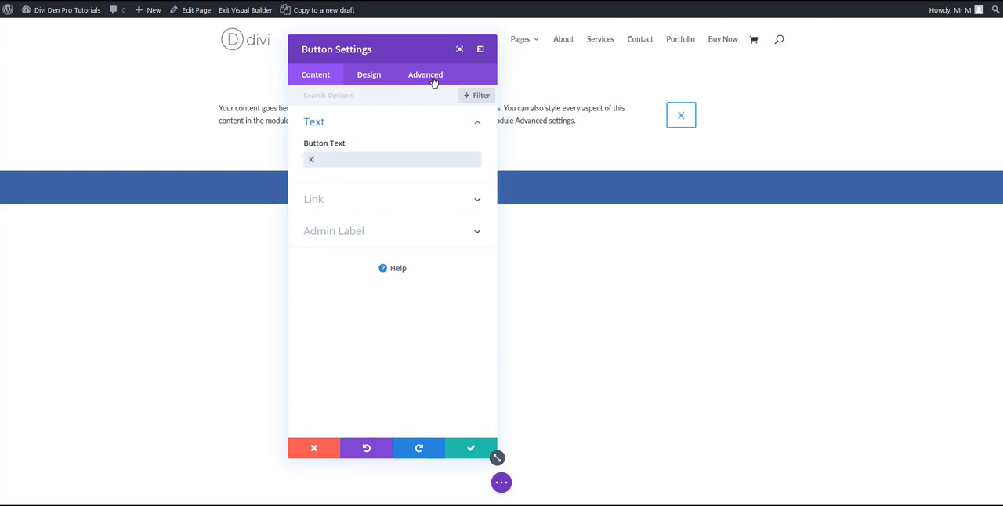
{"action": "left_click", "coordinate": [427, 75]}
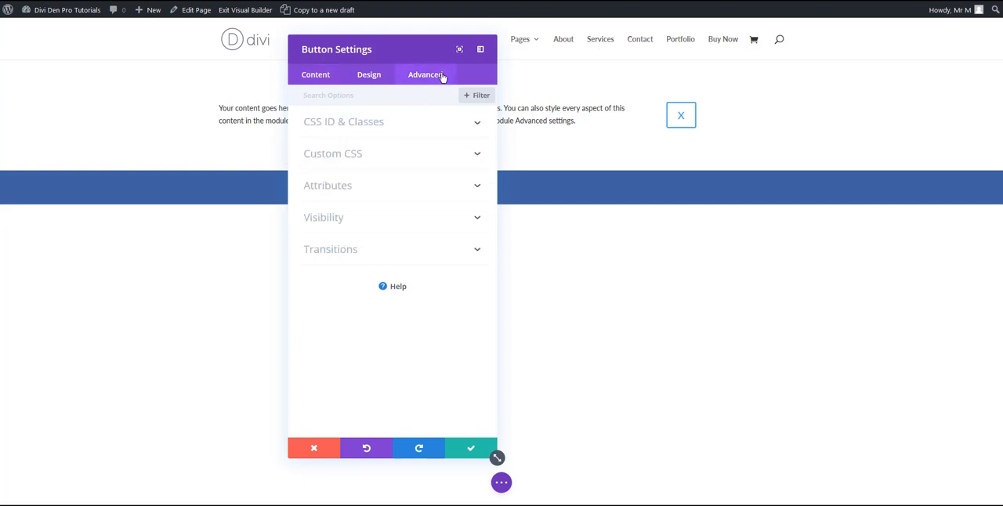
{"action": "left_click", "coordinate": [344, 123]}
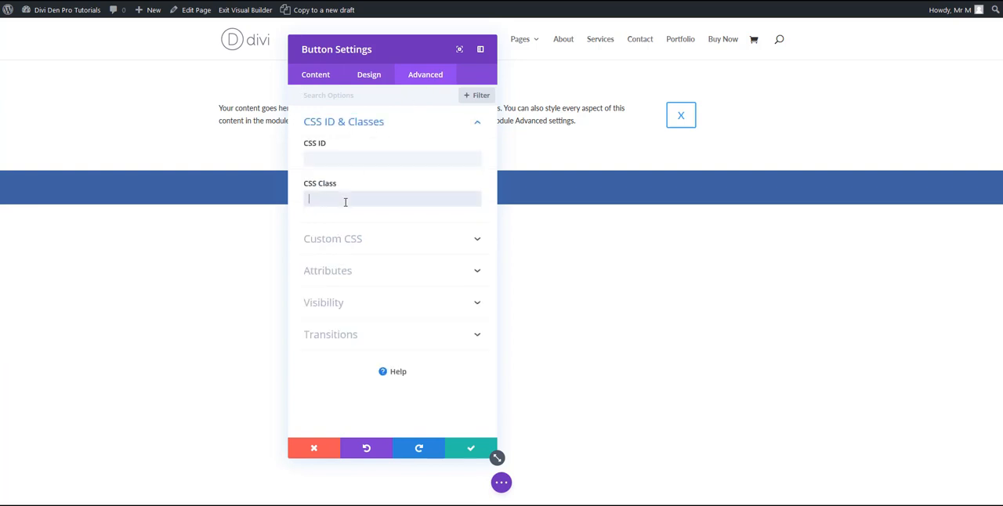
{"action": "type", "text": "close_"}
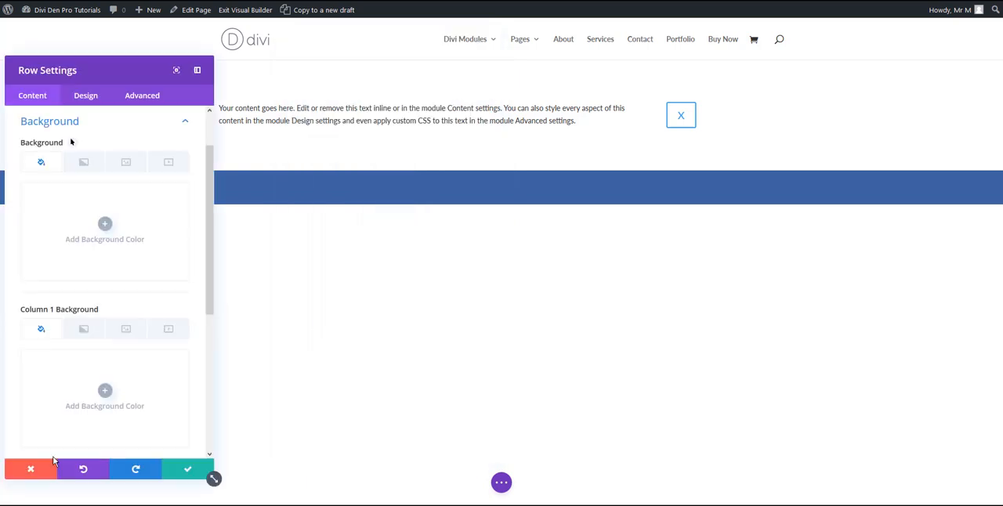
Reopen the row settings and reach its Design spacing options for 50px padding.
{"action": "left_click", "coordinate": [31, 468]}
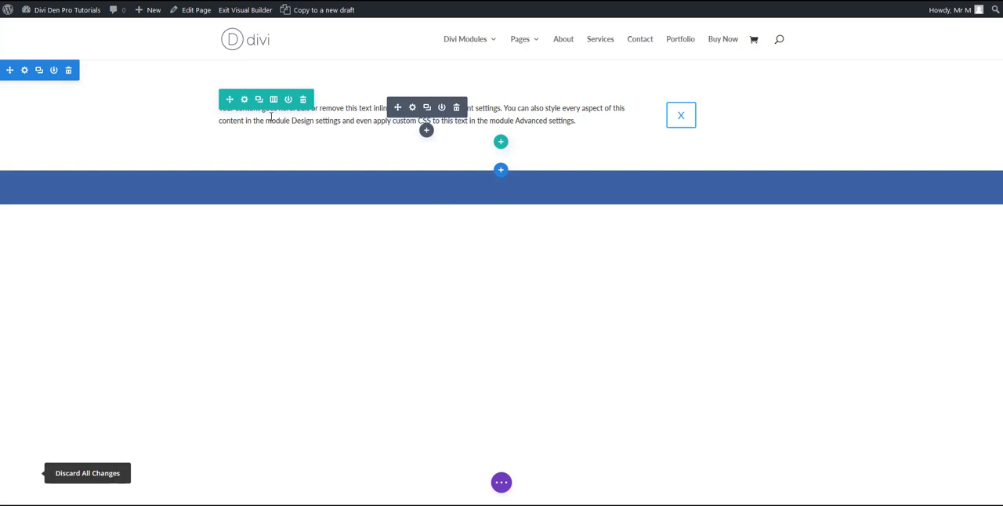
{"action": "mouse_move", "coordinate": [244, 100]}
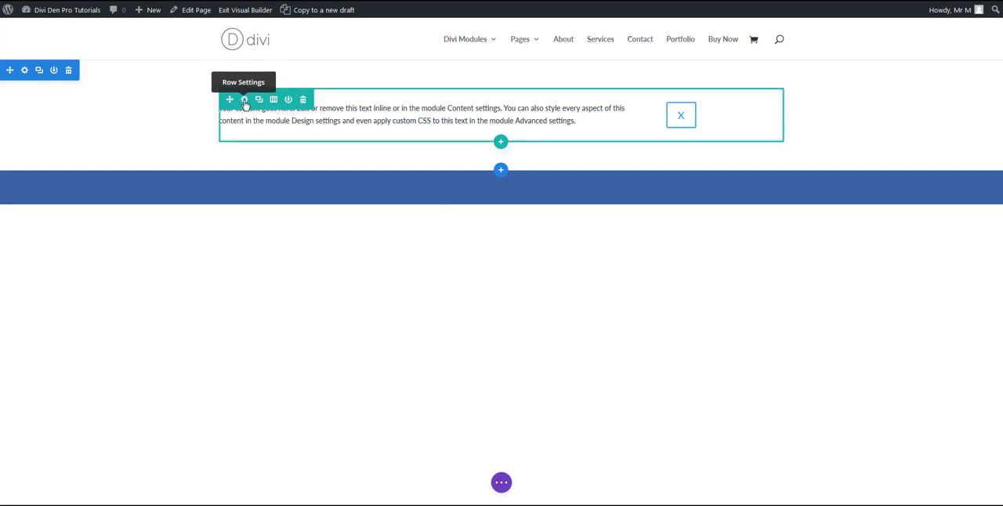
{"action": "left_click", "coordinate": [244, 100]}
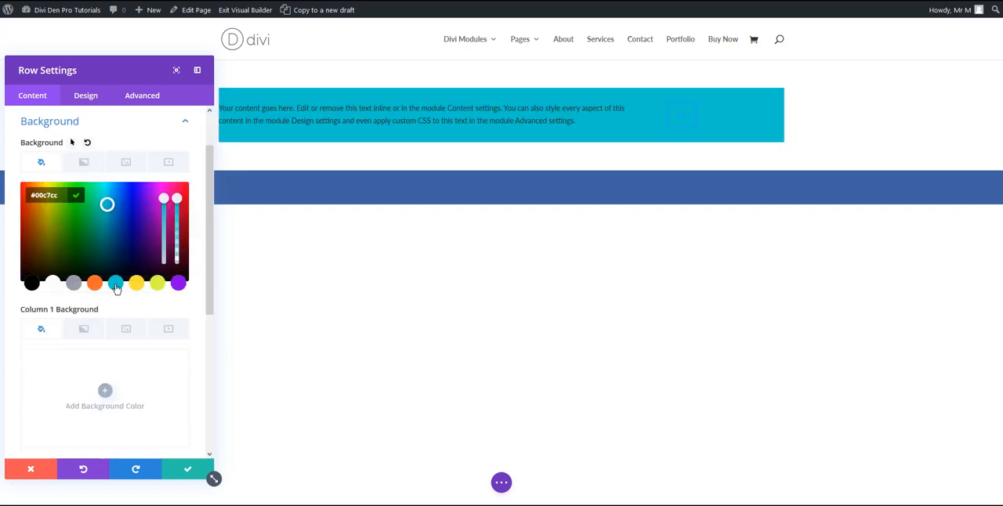
{"action": "mouse_move", "coordinate": [119, 361]}
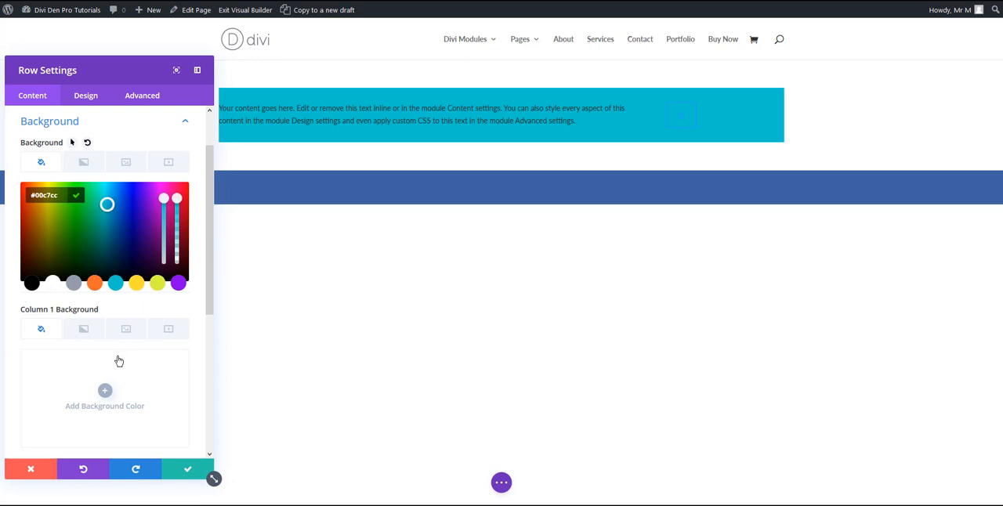
{"action": "left_click", "coordinate": [85, 94]}
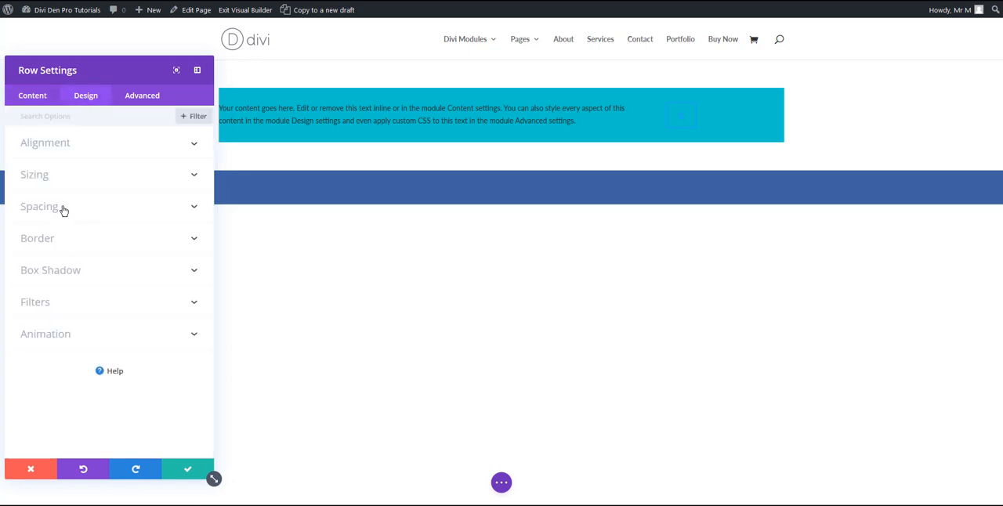
{"action": "left_click", "coordinate": [39, 207]}
{"action": "type", "text": "50"}
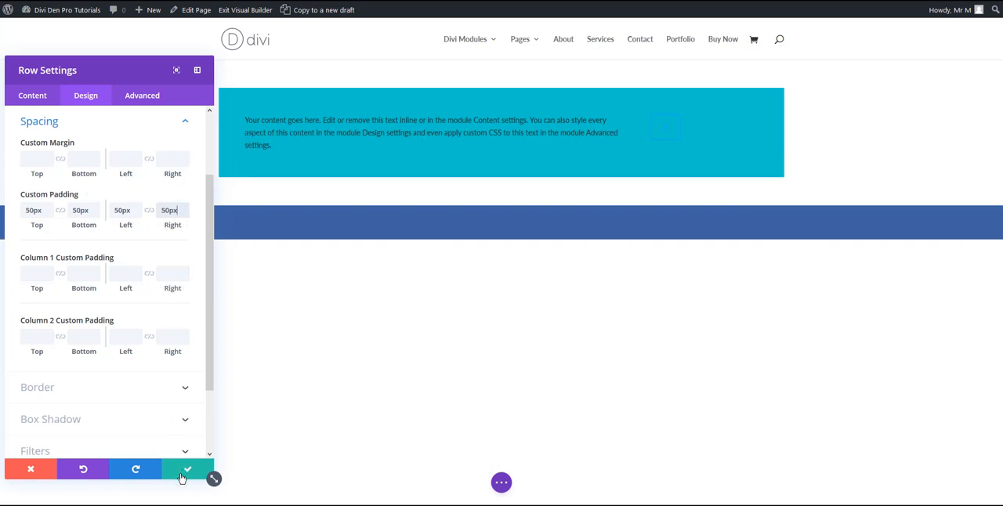
Save the row's teal background and padding, then reach the button's styling options.
{"action": "left_click", "coordinate": [186, 469]}
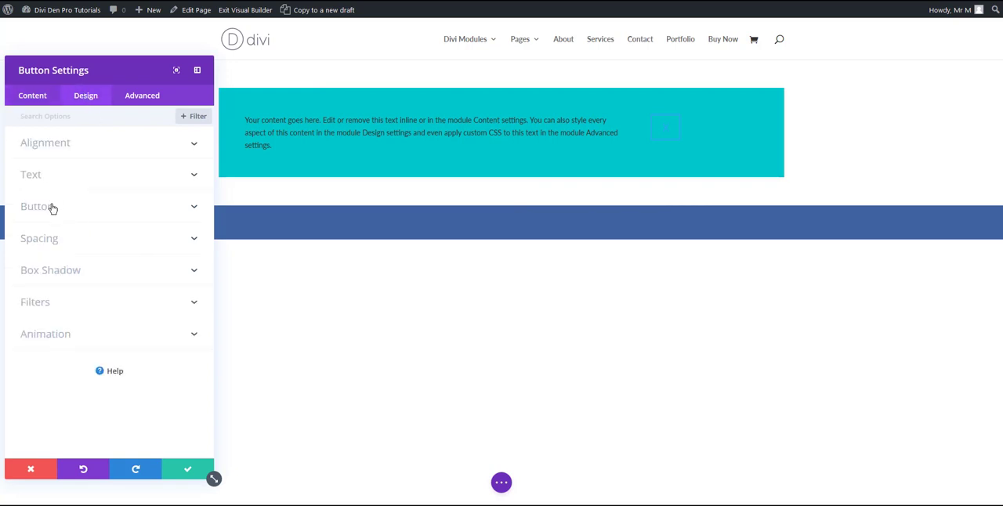
{"action": "left_click", "coordinate": [38, 207]}
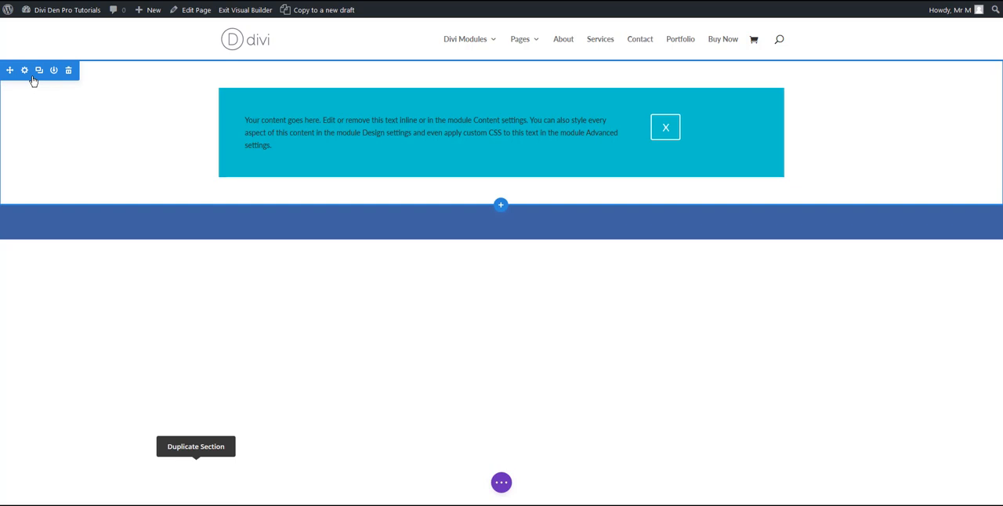
{"action": "mouse_move", "coordinate": [25, 71]}
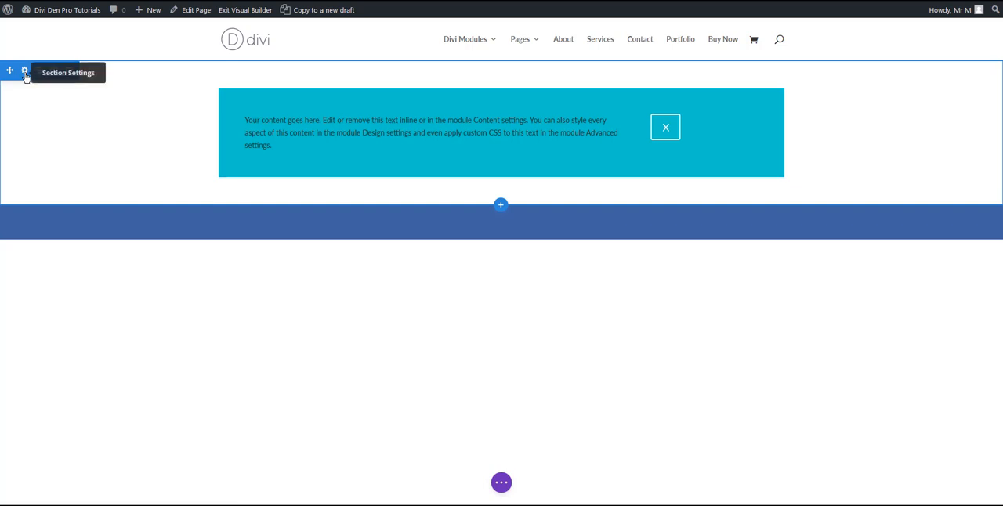
Add a dark grey background colour to the section behind the row.
{"action": "left_click", "coordinate": [25, 71]}
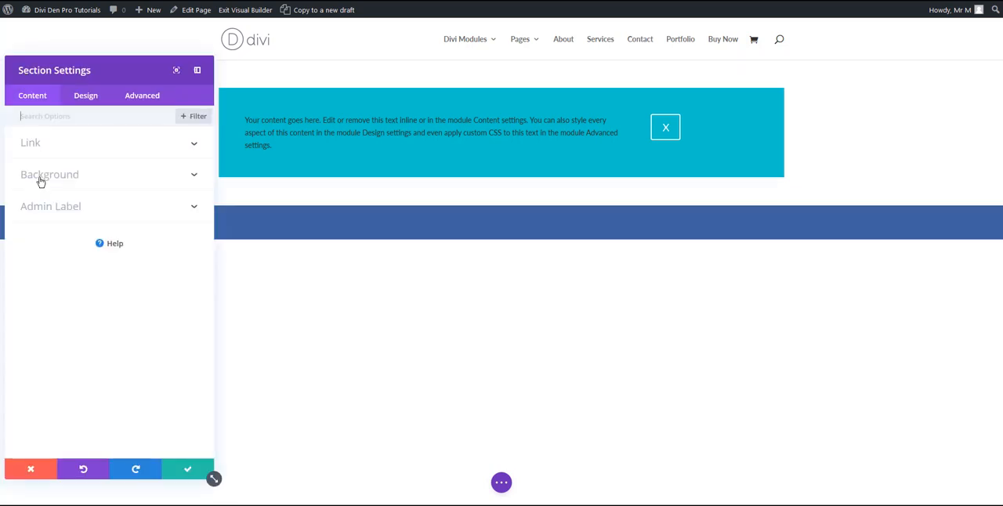
{"action": "left_click", "coordinate": [50, 174]}
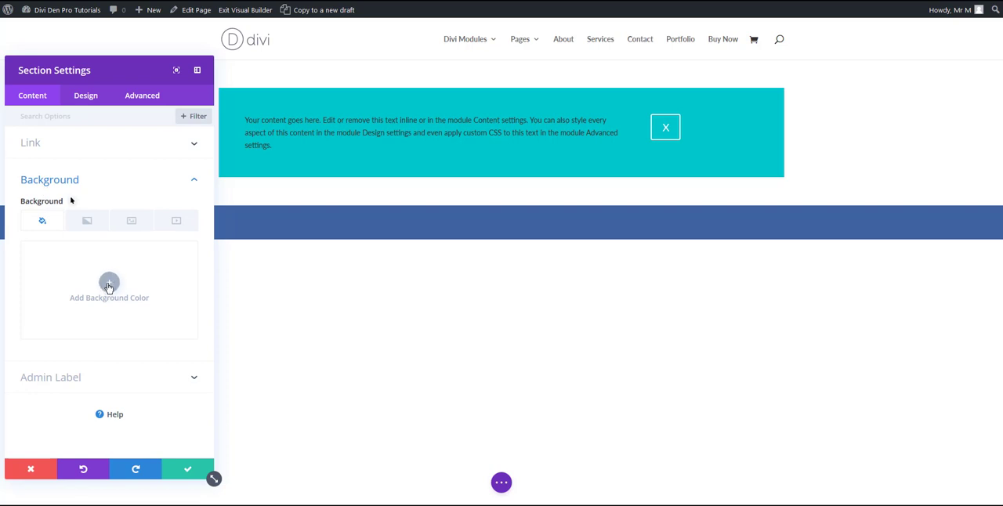
{"action": "left_click", "coordinate": [110, 285]}
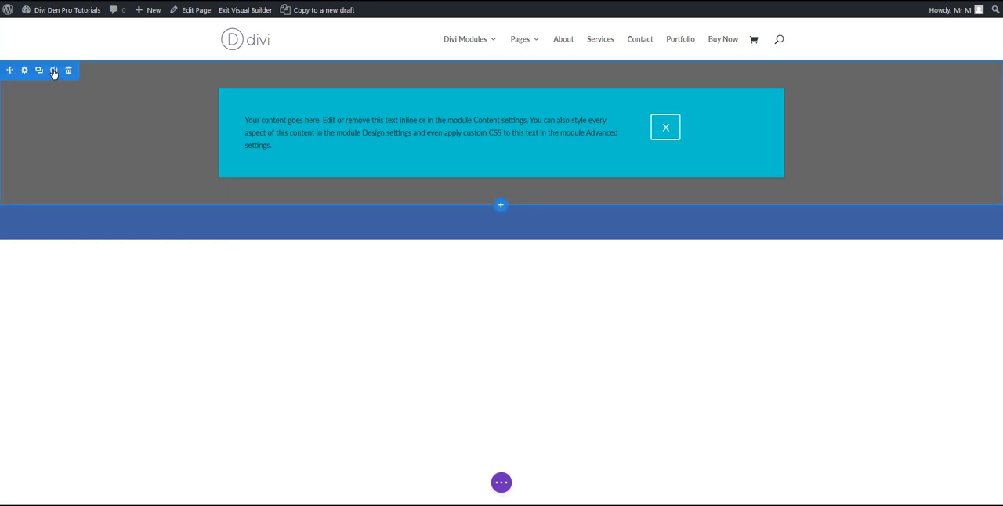
{"action": "mouse_move", "coordinate": [53, 70]}
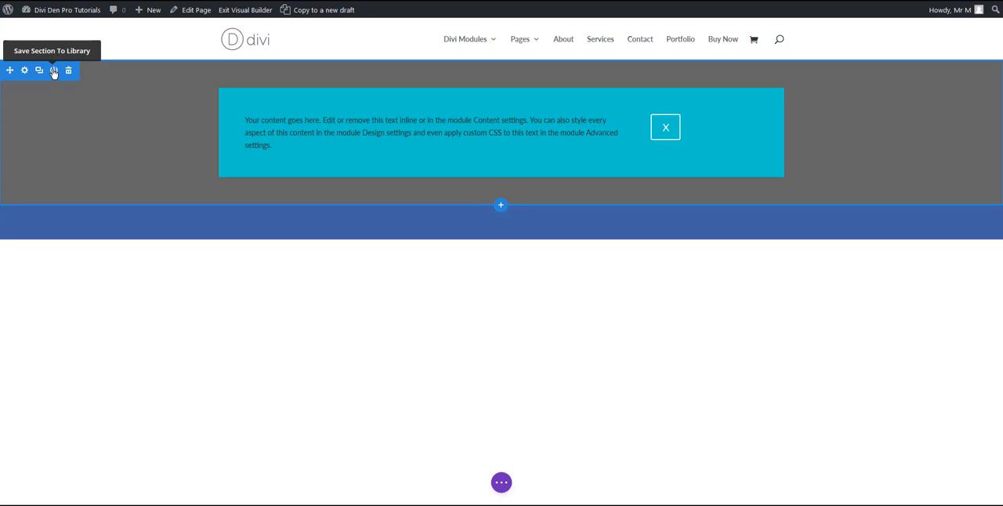
Save the section to the Divi library as 'Custom Pop-Up' with its categories ticked.
{"action": "left_click", "coordinate": [54, 71]}
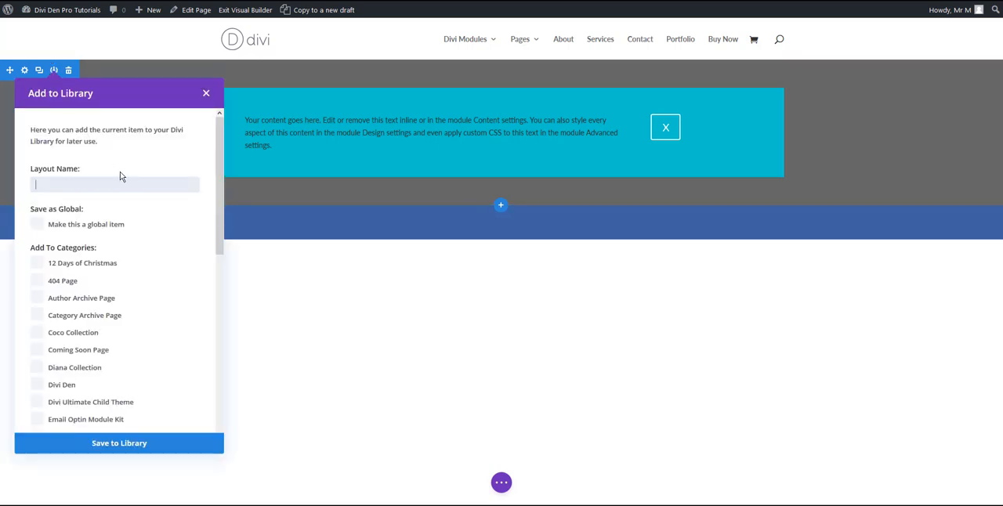
{"action": "type", "text": "Custom Pop-Up"}
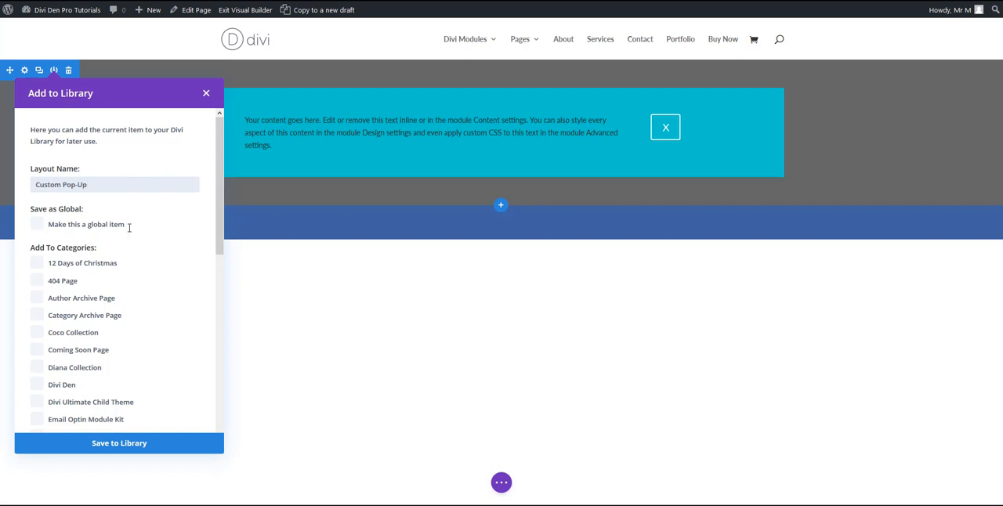
{"action": "mouse_move", "coordinate": [95, 260]}
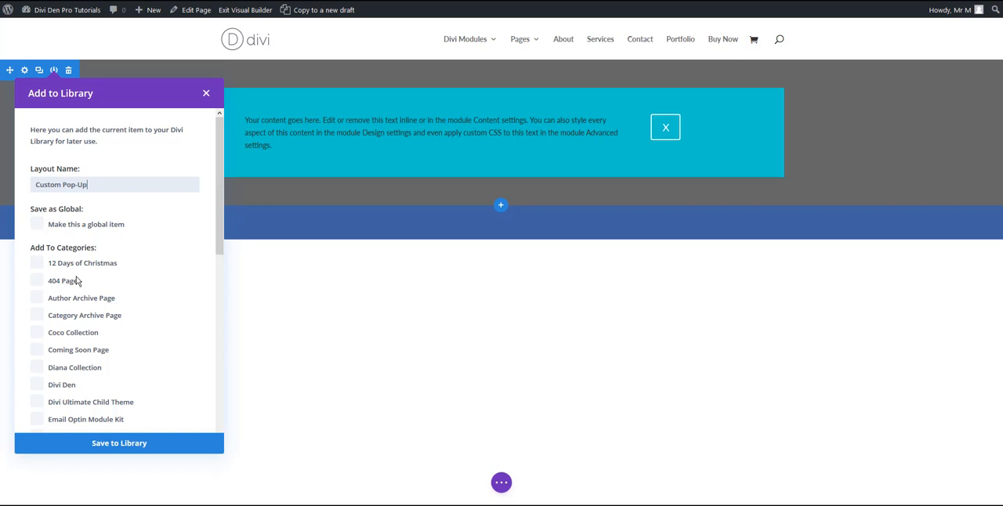
{"action": "scroll", "scroll_direction": "down", "scroll_amount": 3}
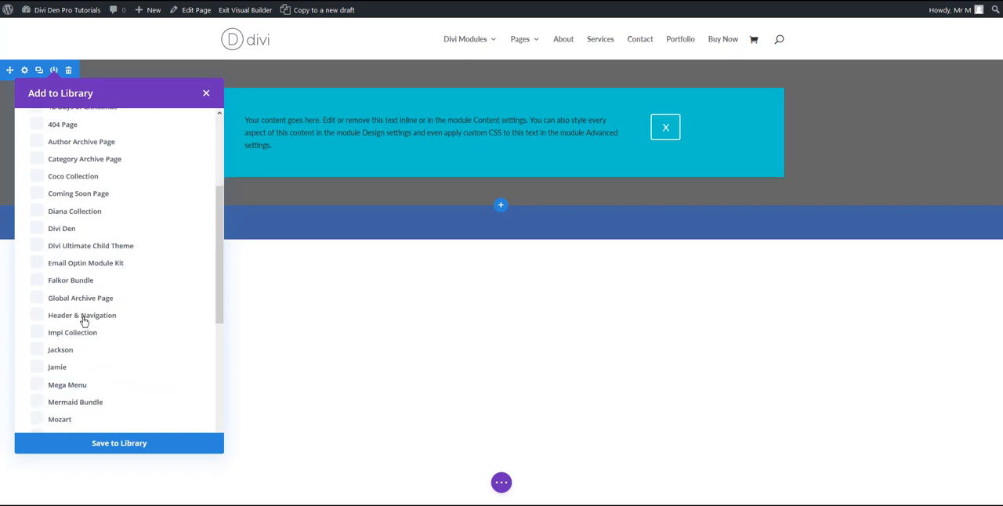
{"action": "scroll", "scroll_direction": "down", "scroll_amount": 3}
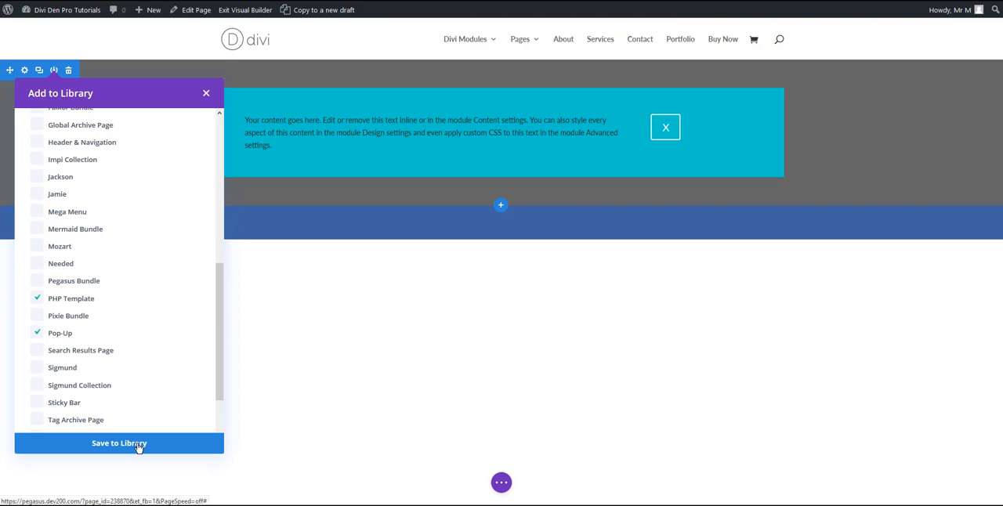
{"action": "left_click", "coordinate": [119, 442]}
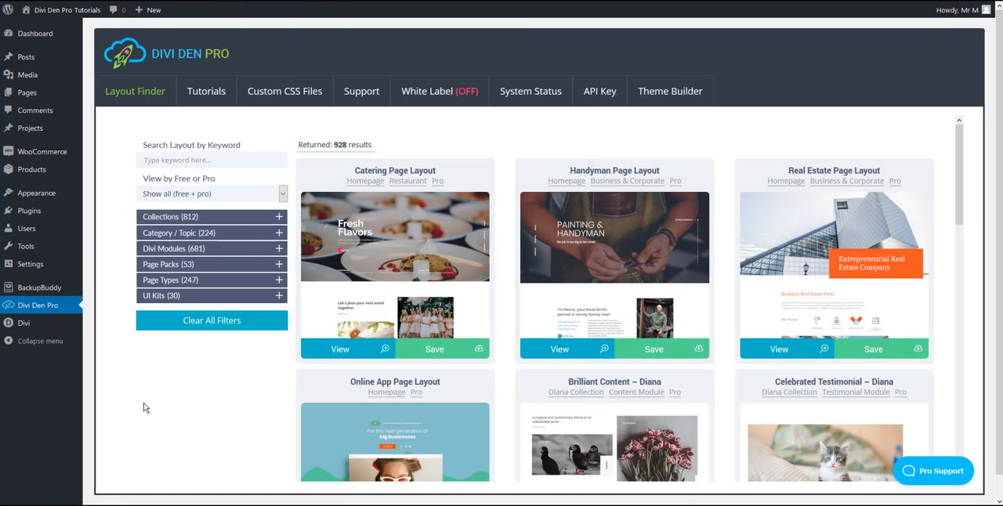
Open the Custom Pop-Up layout, review its section's Advanced settings, and update it.
{"action": "right_click", "coordinate": [107, 382]}
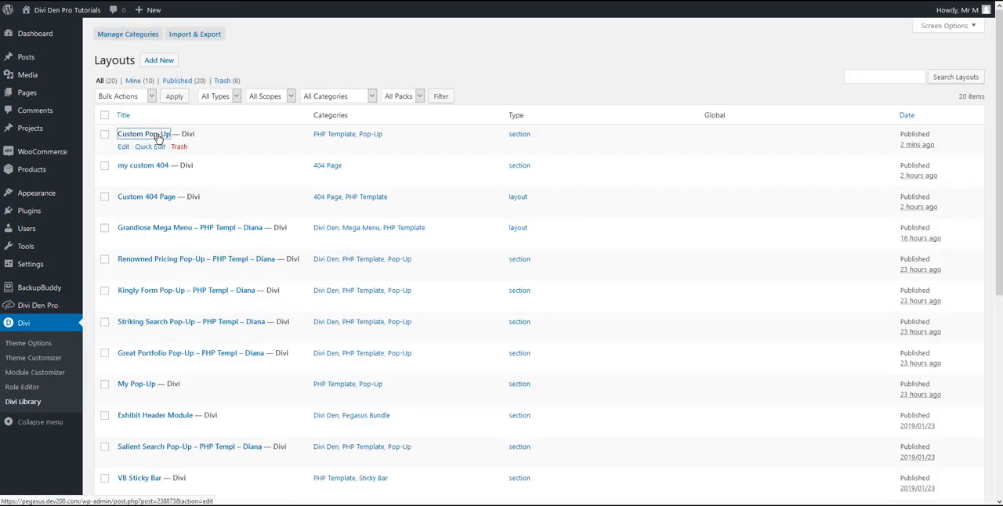
{"action": "left_click", "coordinate": [144, 133]}
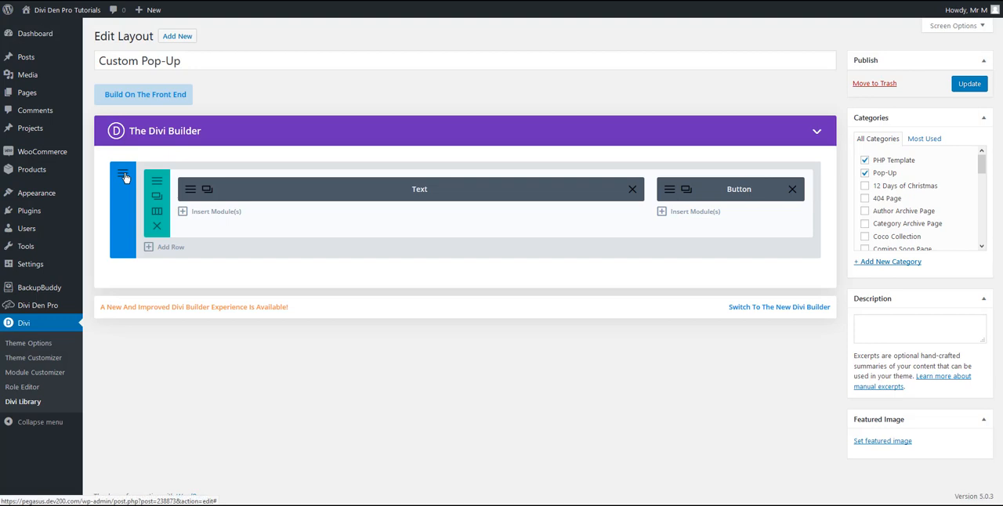
{"action": "left_click", "coordinate": [122, 175]}
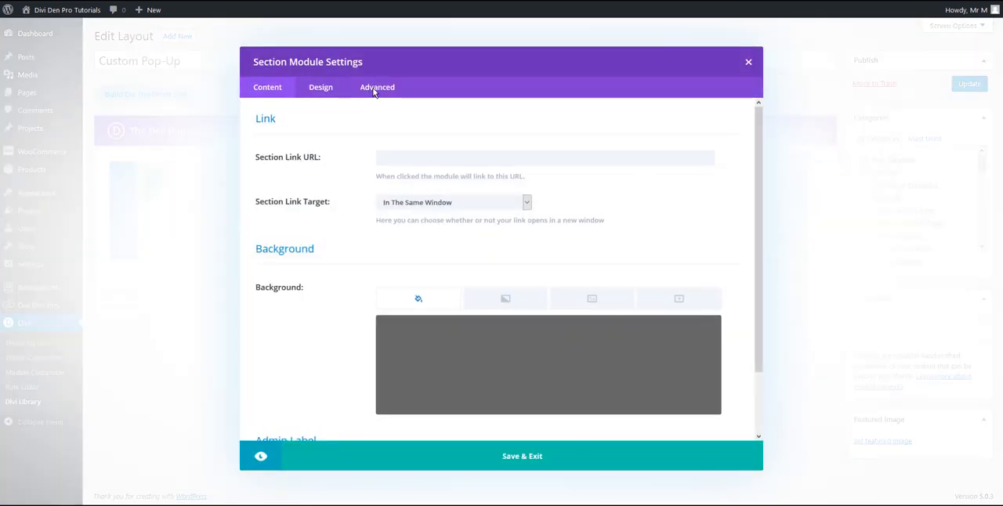
{"action": "left_click", "coordinate": [377, 88]}
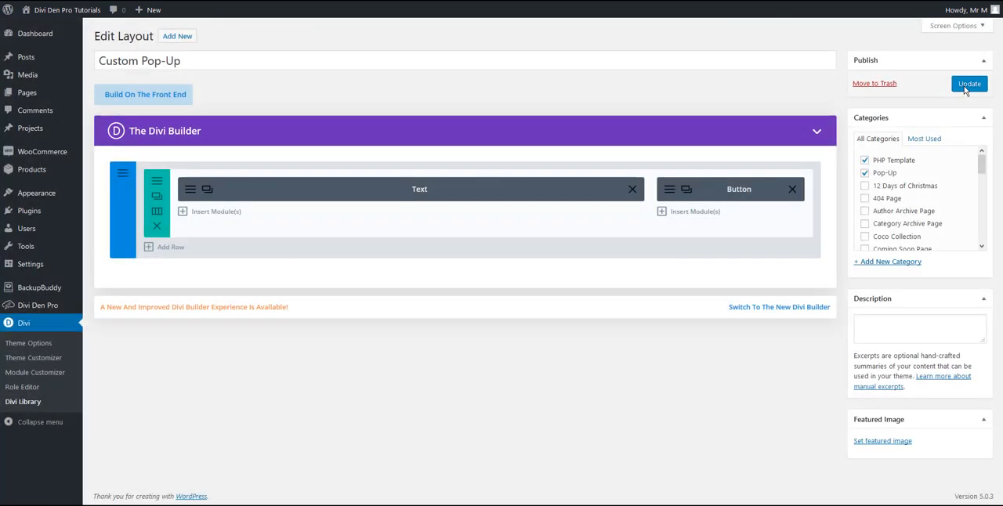
{"action": "left_click", "coordinate": [968, 85]}
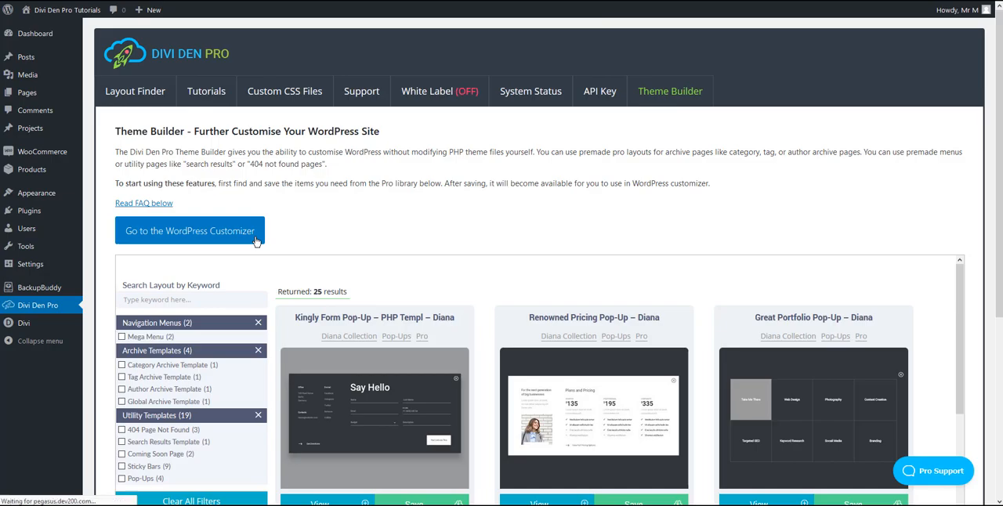
Go from the Divi Den Pro Theme Builder tab to the WordPress Customizer.
{"action": "left_click", "coordinate": [190, 230]}
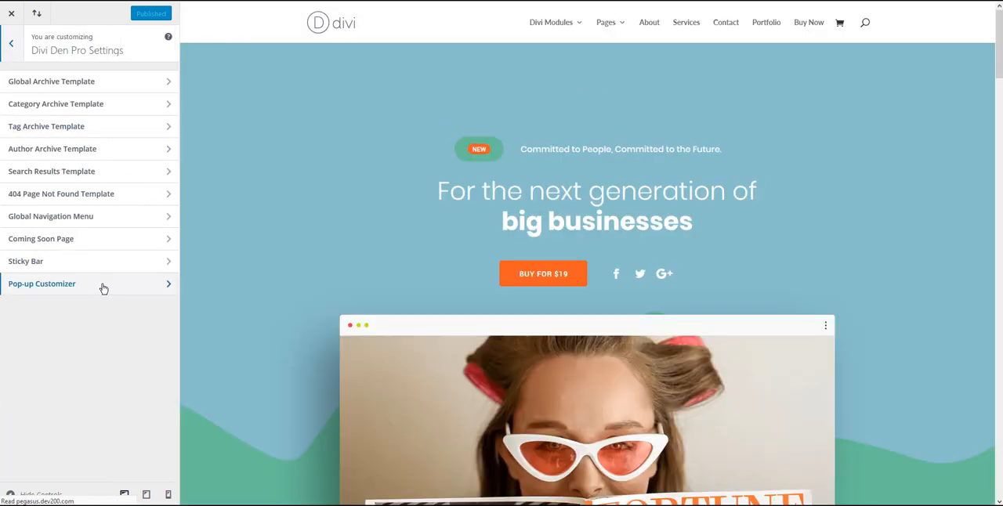
In Pop-up Customizer, toggle page-load display on then off and publish the settings.
{"action": "left_click", "coordinate": [78, 276]}
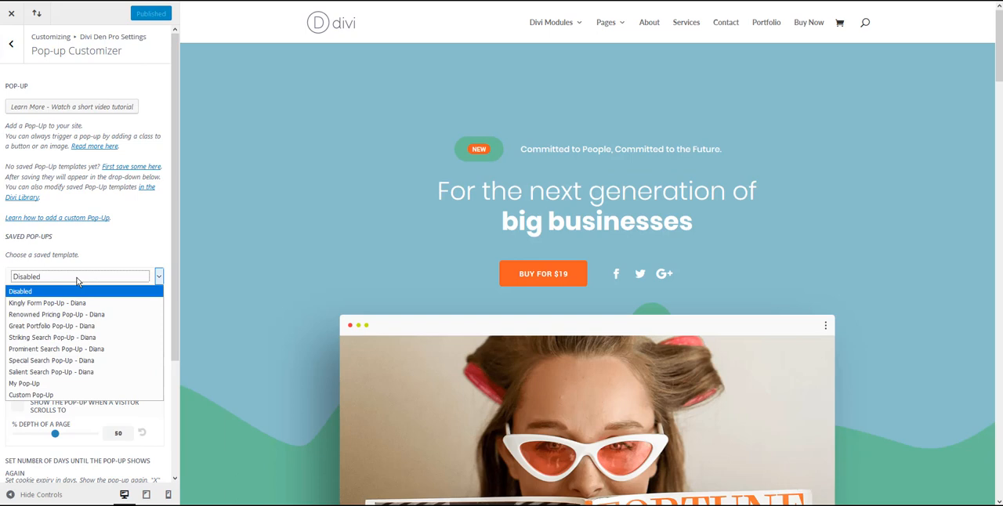
{"action": "mouse_move", "coordinate": [53, 395]}
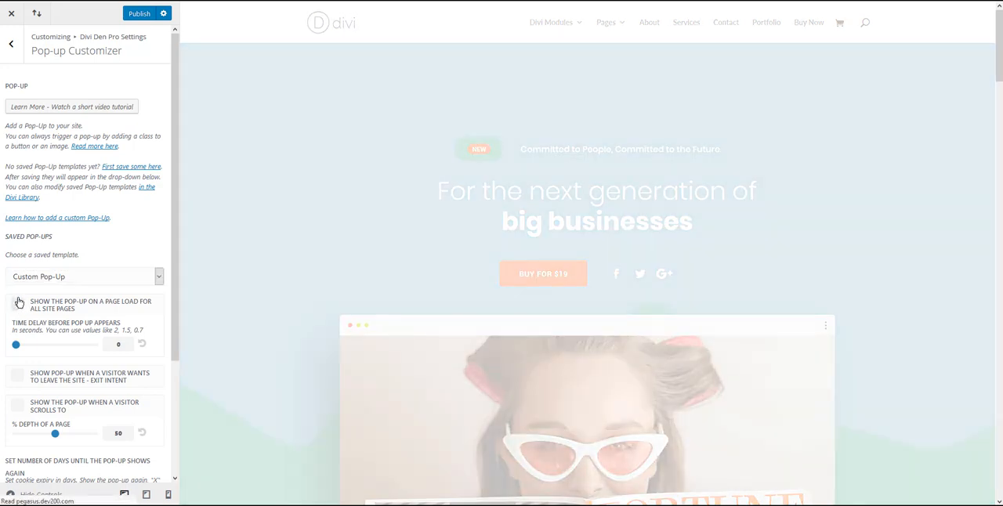
{"action": "left_click", "coordinate": [17, 304]}
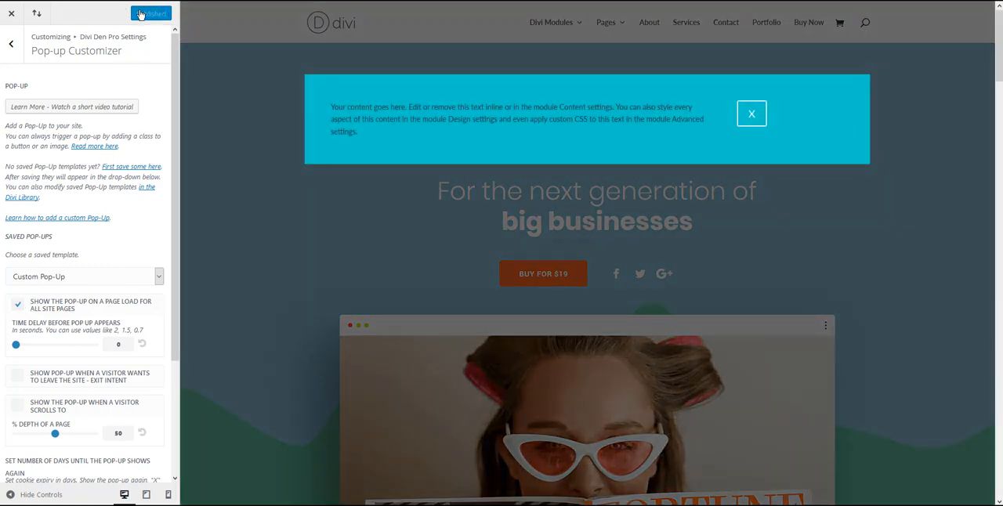
{"action": "left_click", "coordinate": [151, 12]}
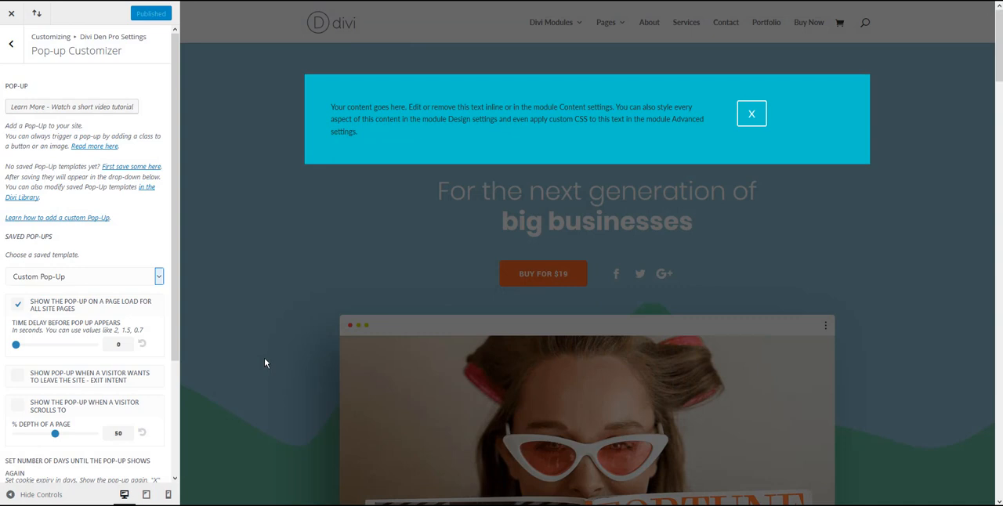
{"action": "left_click", "coordinate": [18, 304]}
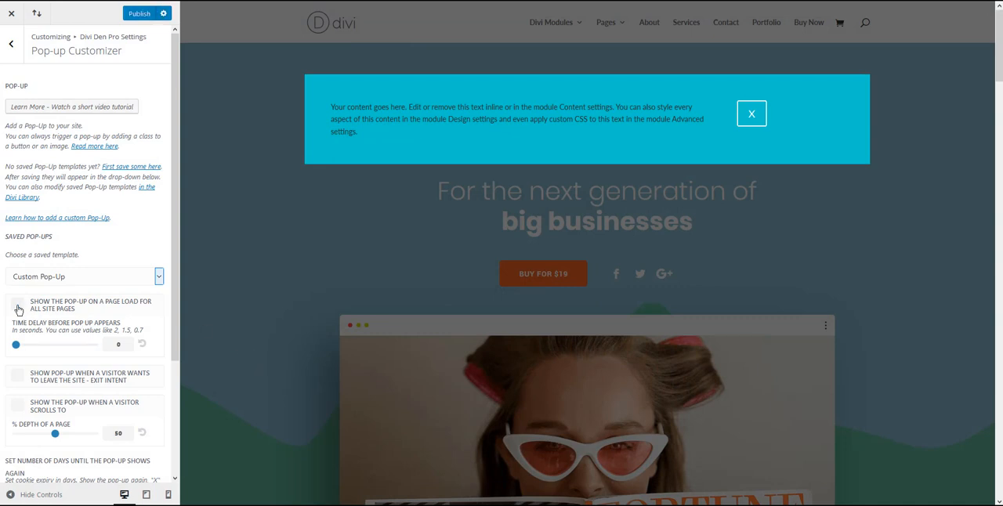
{"action": "left_click", "coordinate": [139, 13]}
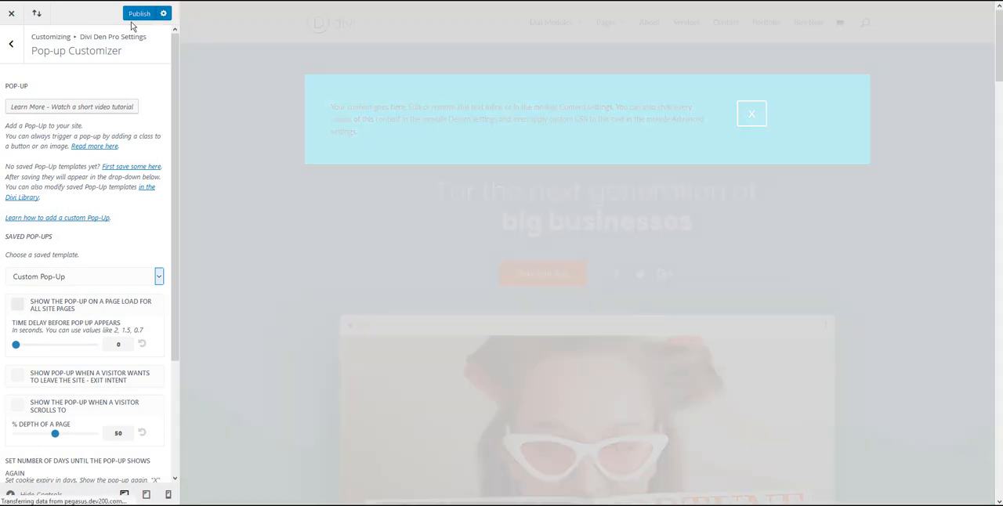
{"action": "left_click", "coordinate": [138, 13]}
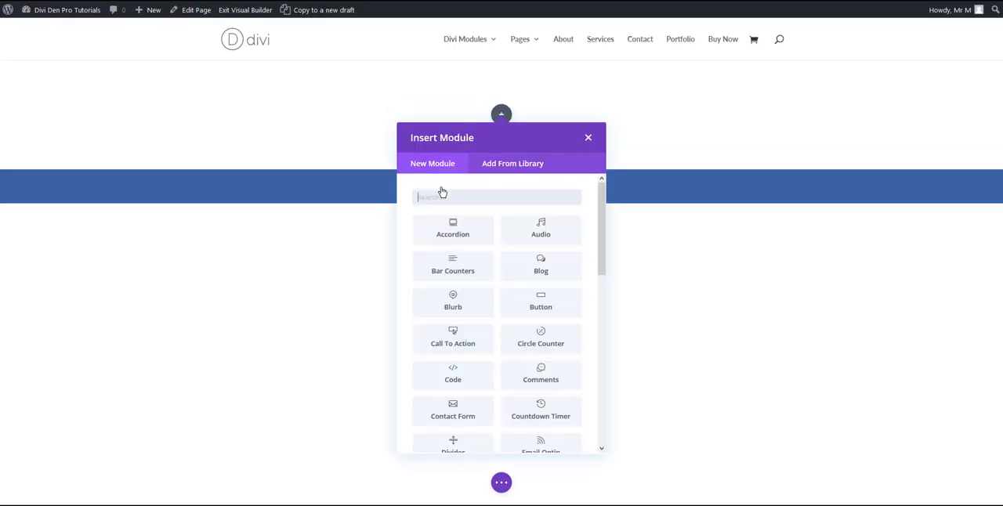
Add a Button module labelled 'Trigger Pop-Up' to the section.
{"action": "left_click", "coordinate": [588, 137]}
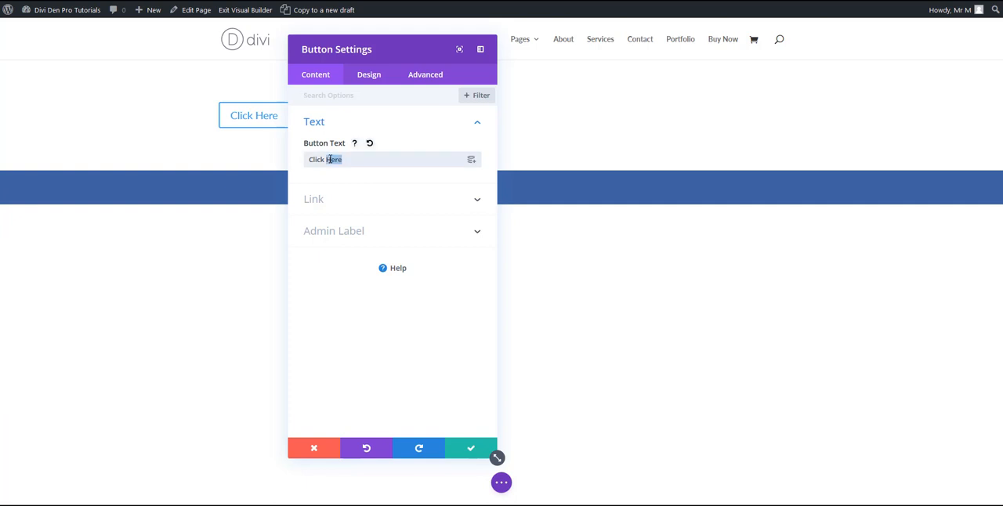
{"action": "type", "text": "Trigger"}
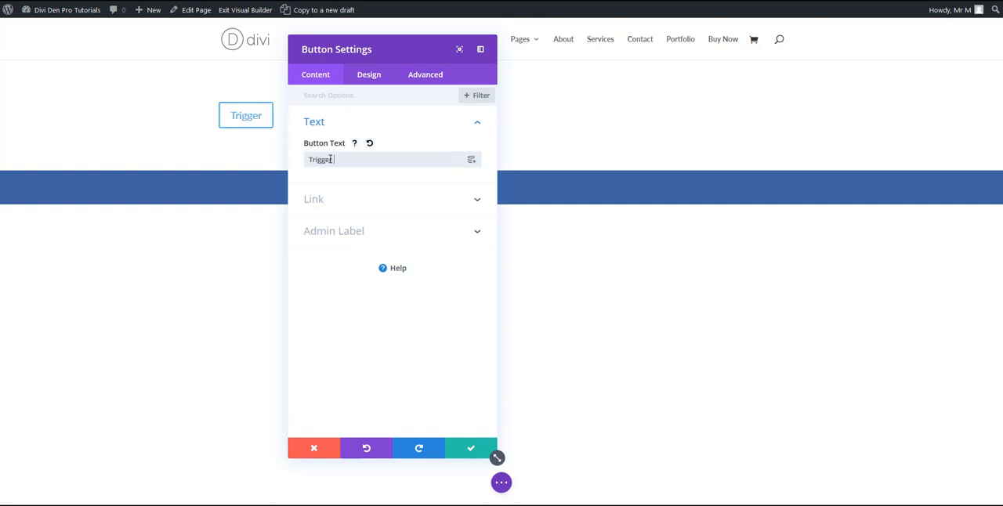
{"action": "type", "text": "Pop-Up"}
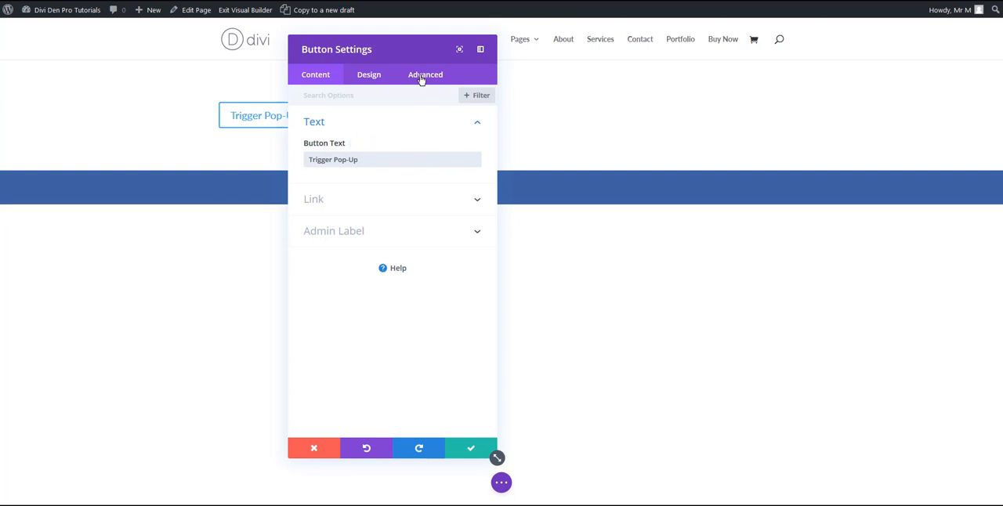
Give the button the CSS class ddp_pop_up_trigger in Advanced settings and save it.
{"action": "left_click", "coordinate": [427, 74]}
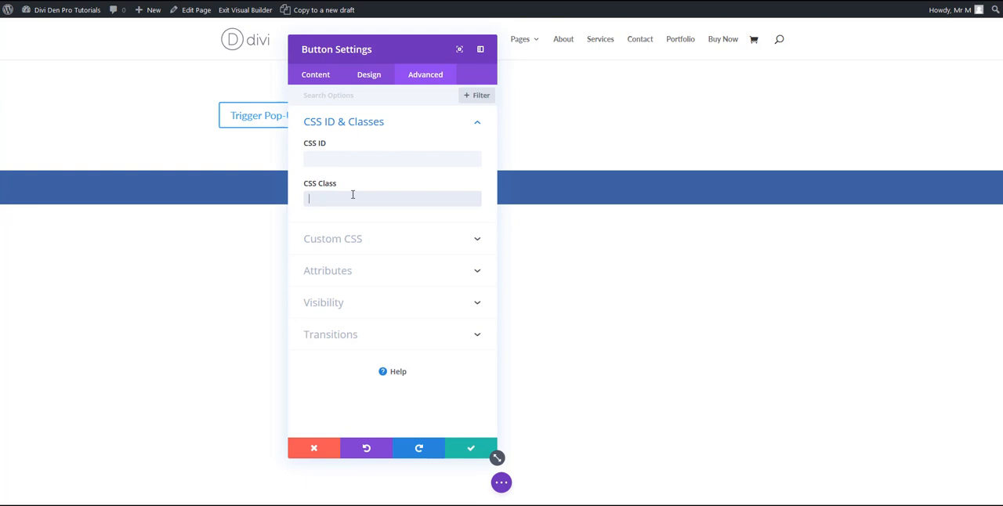
{"action": "type", "text": "ddp-"}
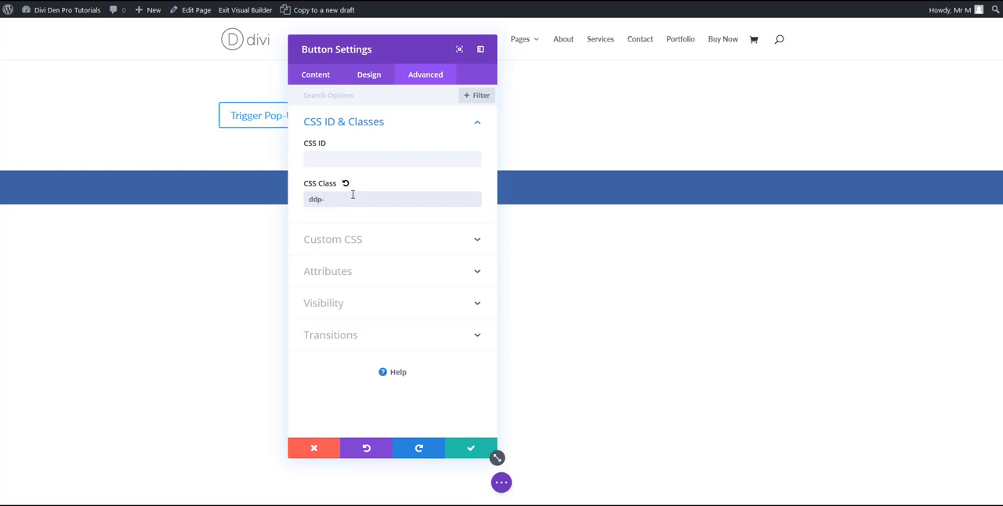
{"action": "type", "text": "pop_up"}
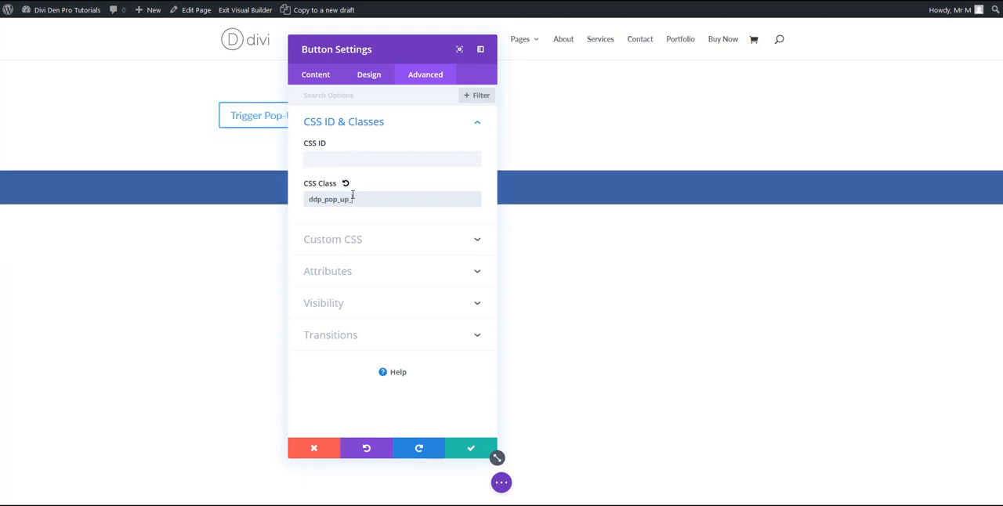
{"action": "type", "text": "_trigger"}
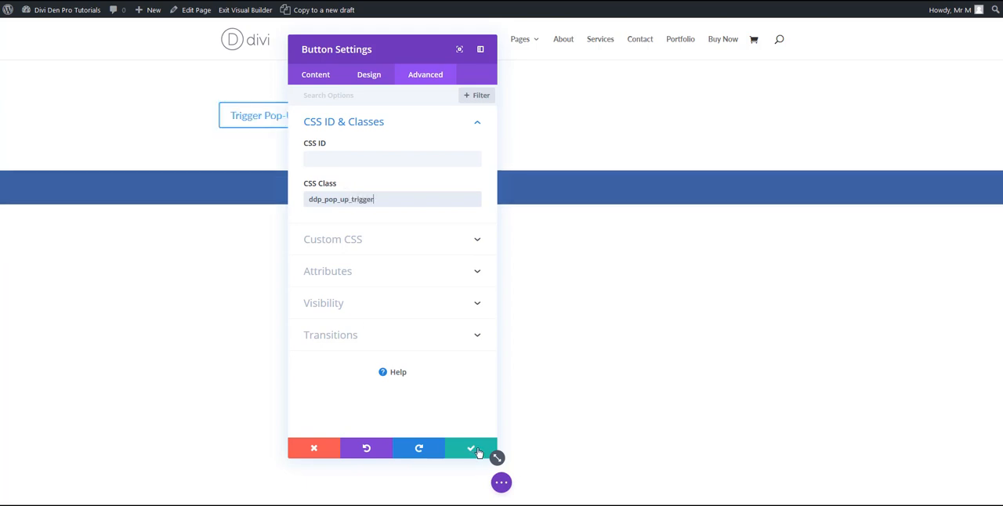
{"action": "left_click", "coordinate": [470, 448]}
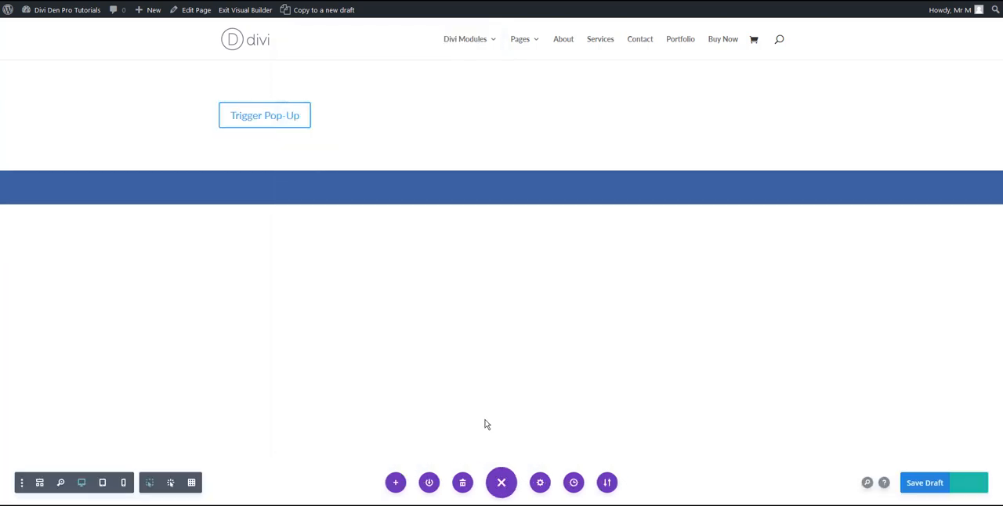
{"action": "mouse_move", "coordinate": [296, 129]}
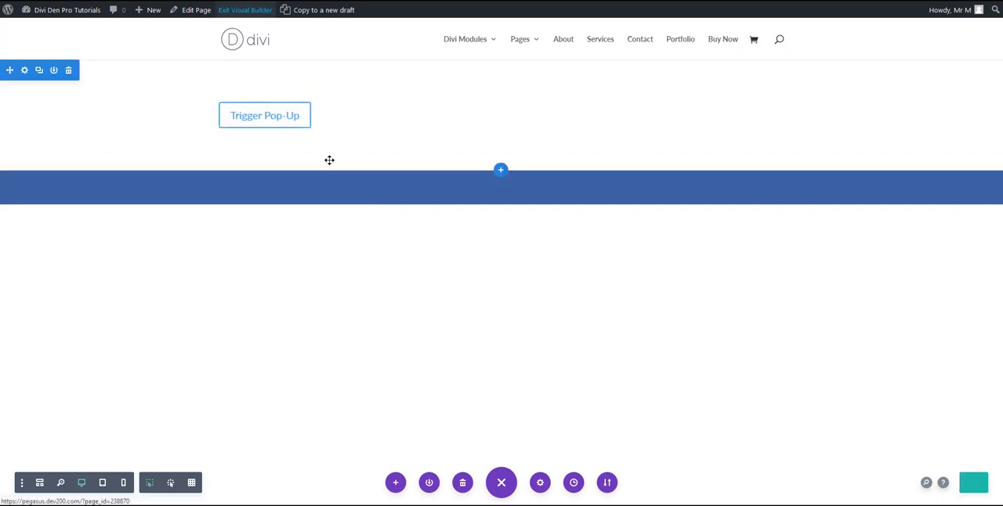
Exit the Visual Builder, fire the Trigger Pop-Up button on the live page, then dismiss the pop-up.
{"action": "left_click", "coordinate": [245, 10]}
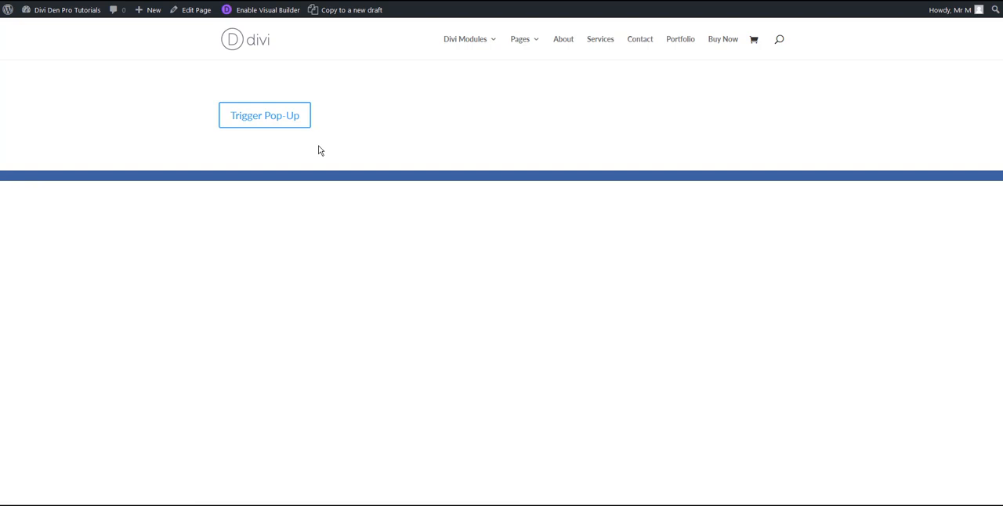
{"action": "left_click", "coordinate": [264, 116]}
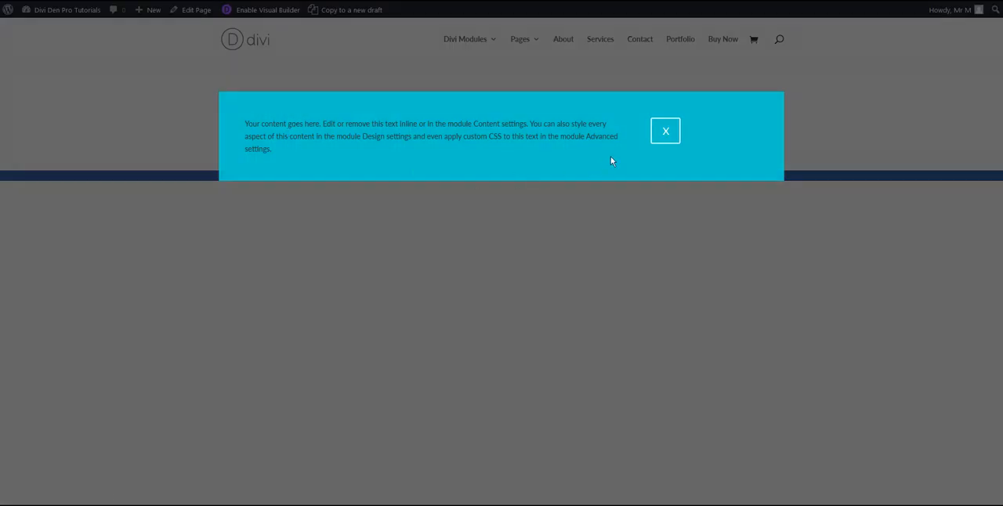
{"action": "mouse_move", "coordinate": [619, 270]}
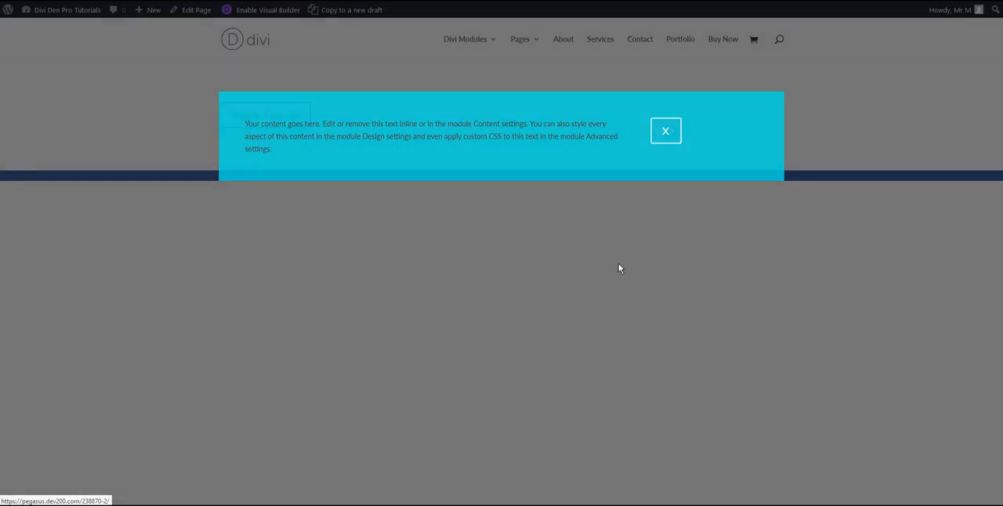
{"action": "left_click", "coordinate": [664, 130]}
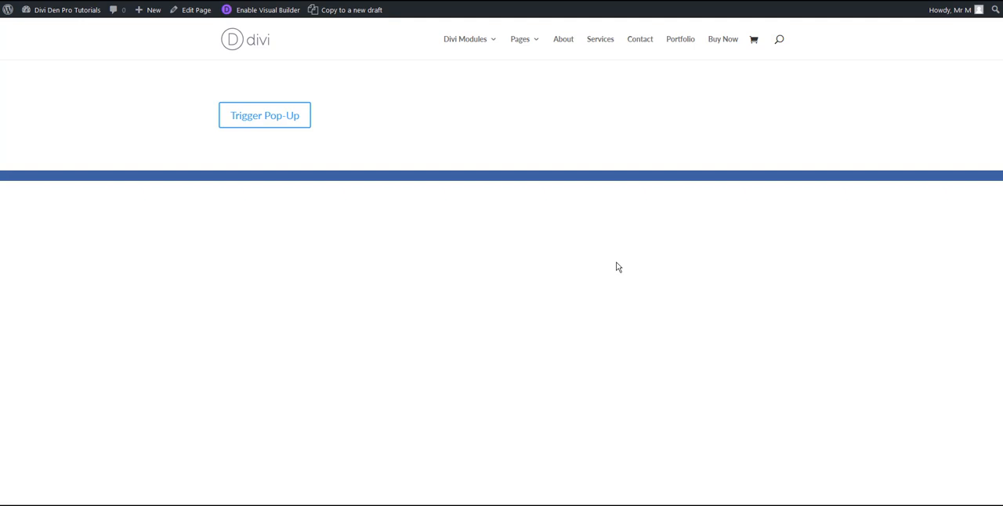